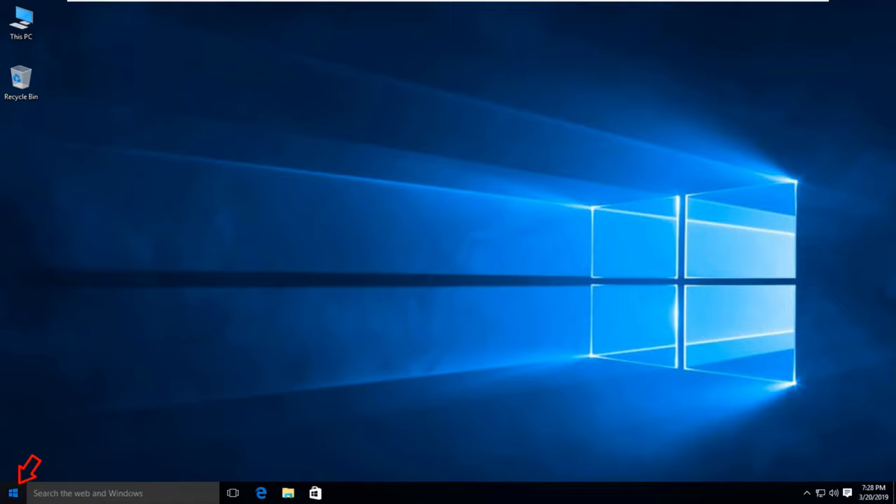
- Launch the Settings app from the Start menu
left_click(11, 493)
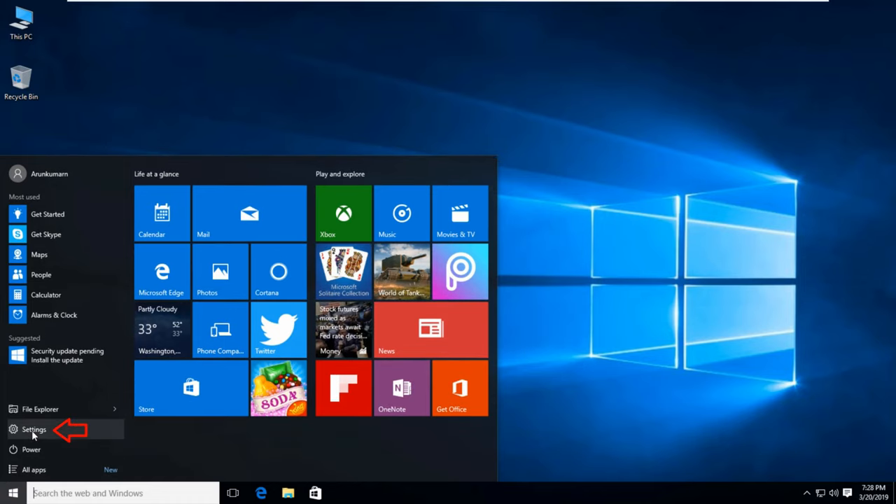
left_click(33, 429)
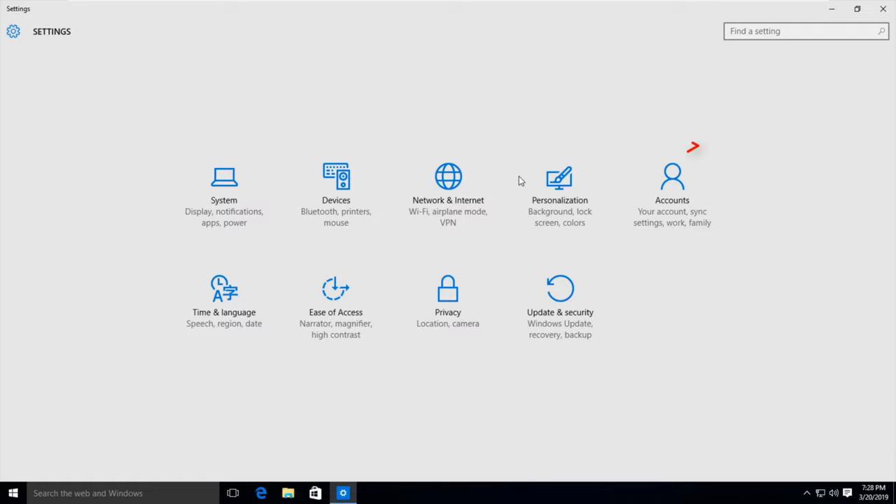
mouse_move(672, 196)
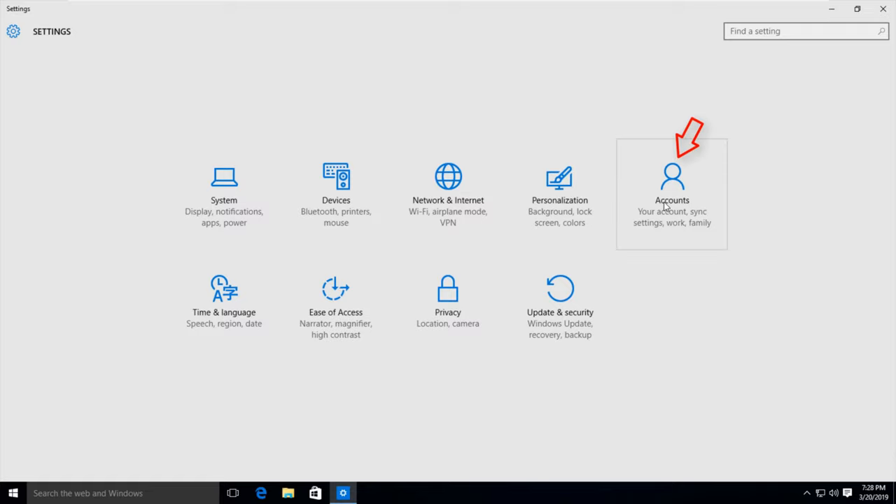
- Go to Accounts and show the Family & other users page
left_click(673, 189)
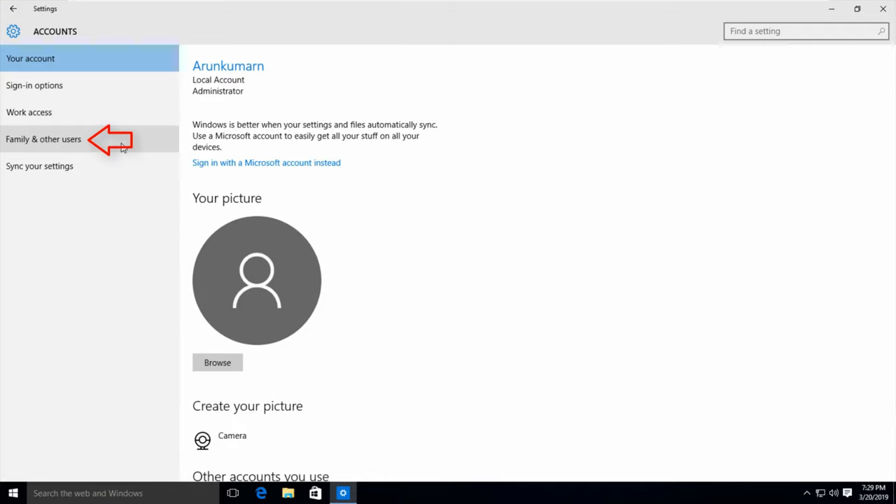
left_click(44, 139)
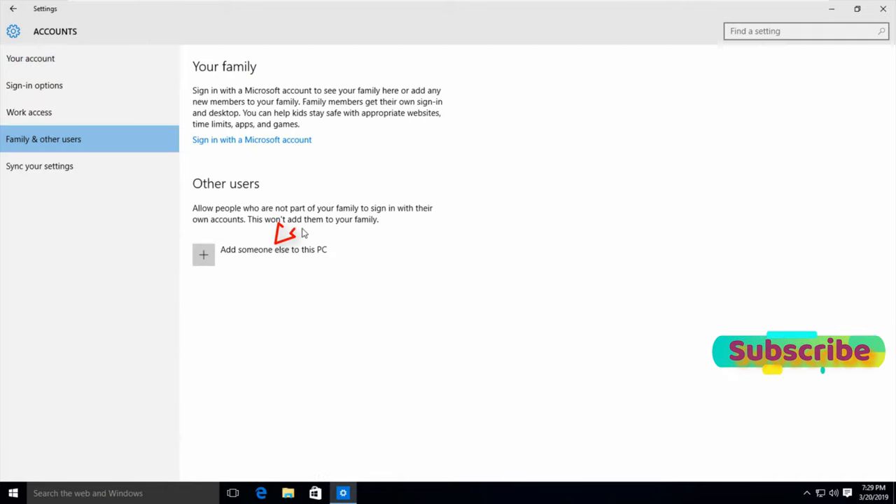
mouse_move(297, 258)
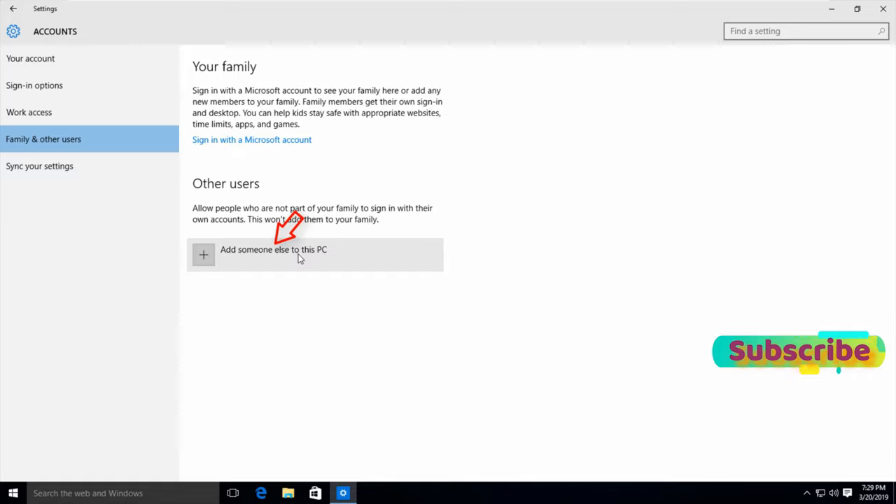
- Add someone else to this PC without providing their sign-in information
left_click(273, 255)
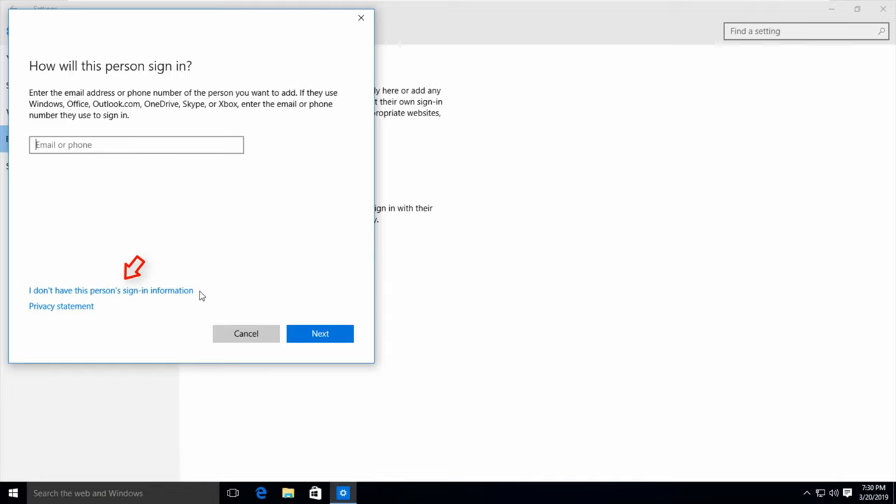
mouse_move(190, 297)
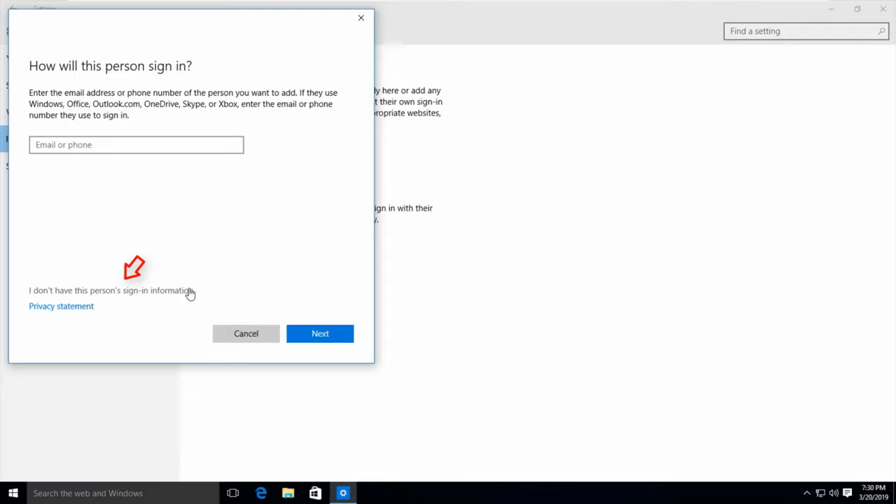
left_click(111, 289)
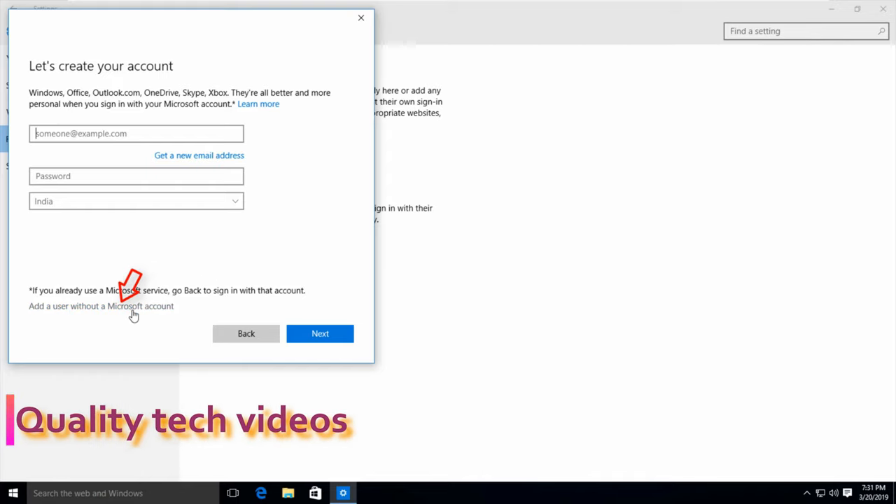
- Choose a user without a Microsoft account named 'New pc', leaving password and hint empty
left_click(101, 305)
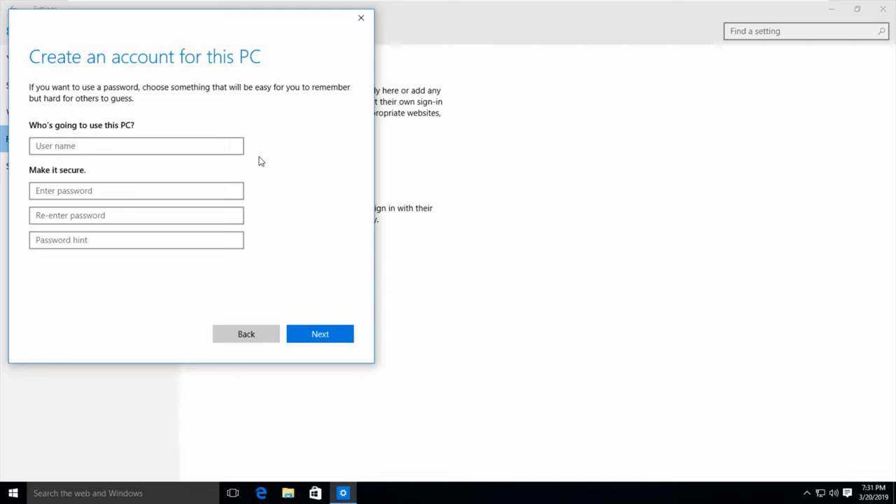
type("New")
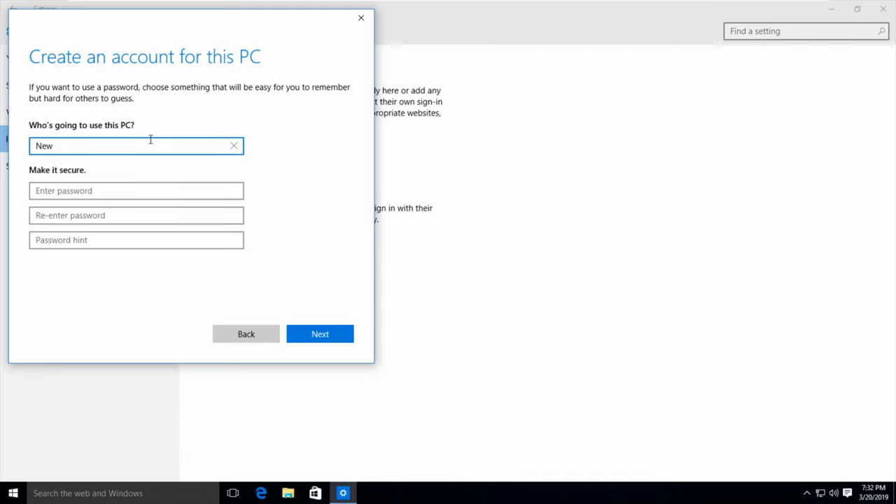
type("pc")
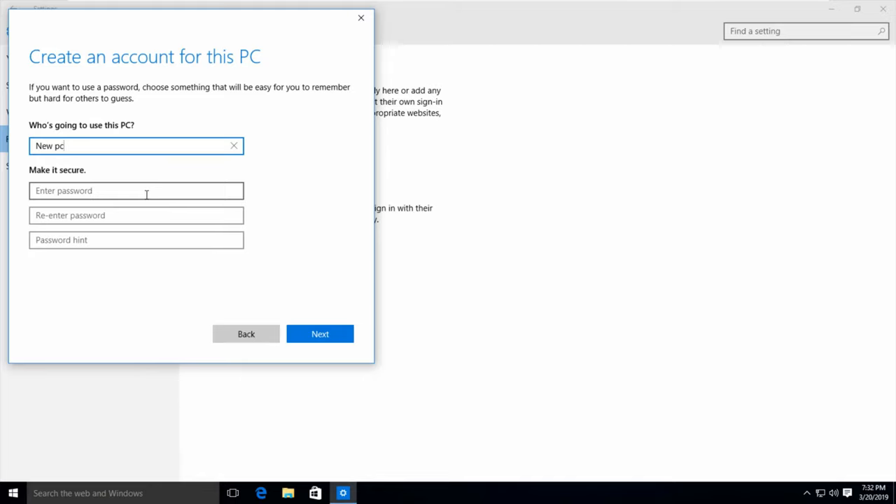
left_click(136, 190)
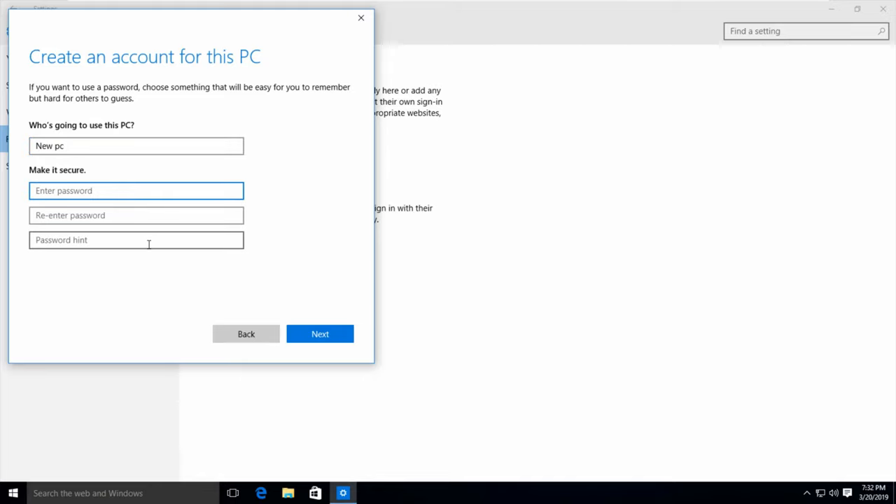
left_click(137, 240)
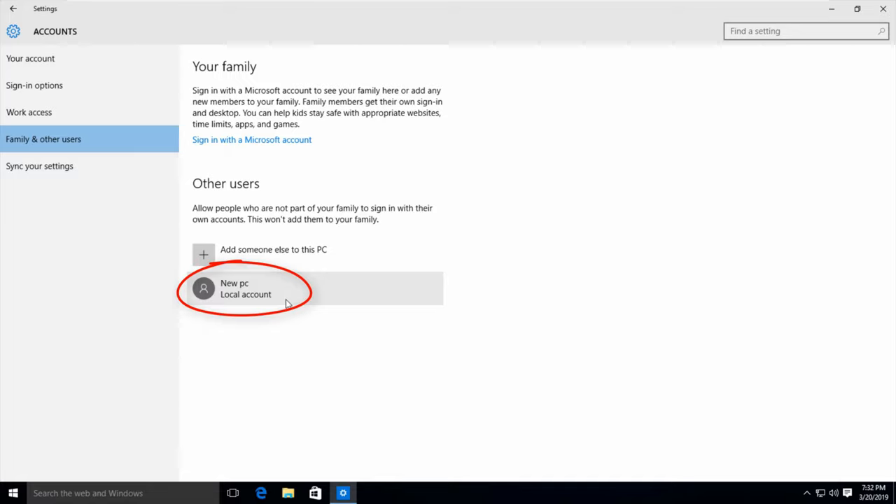
mouse_move(319, 282)
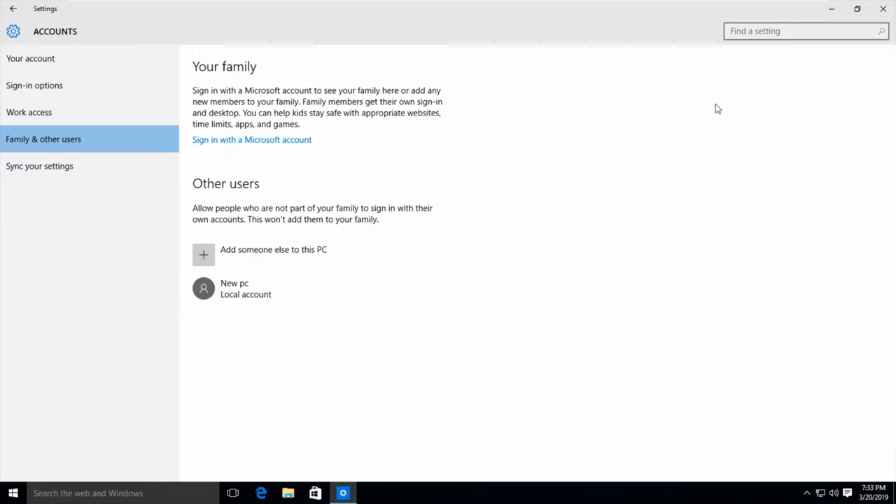
mouse_move(493, 241)
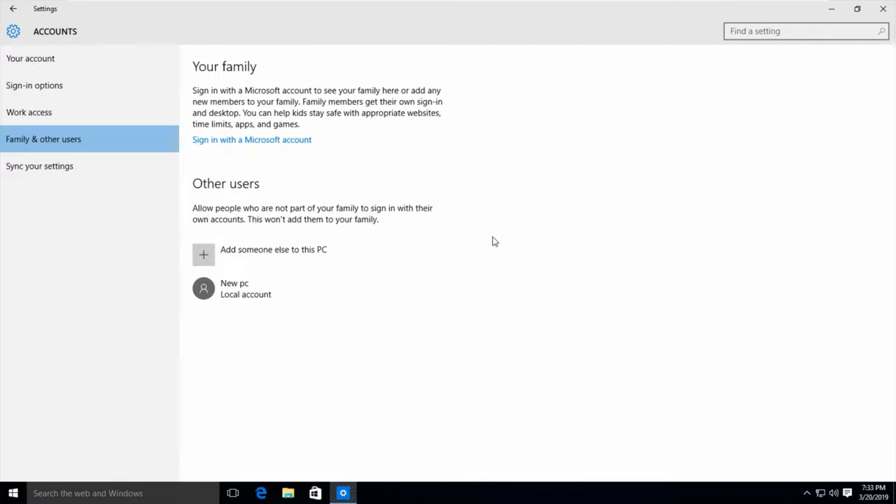
- Confirm creation so 'New pc' is listed under Other users
left_click(883, 8)
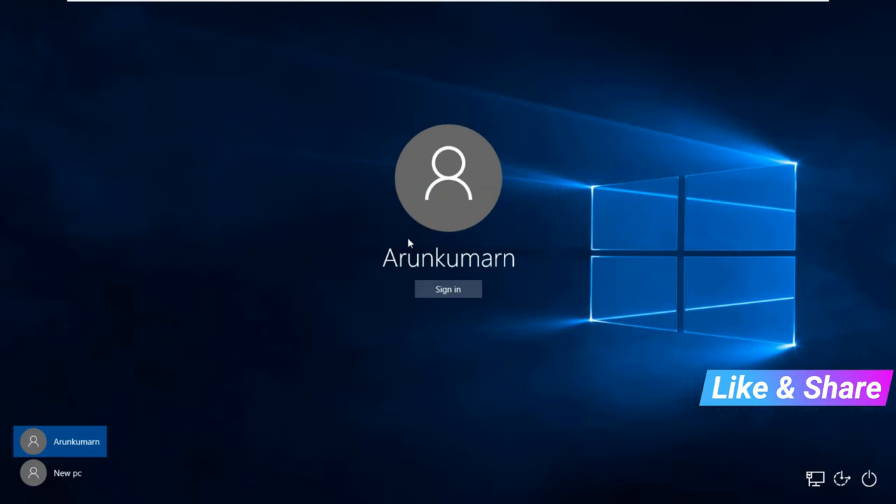
mouse_move(353, 311)
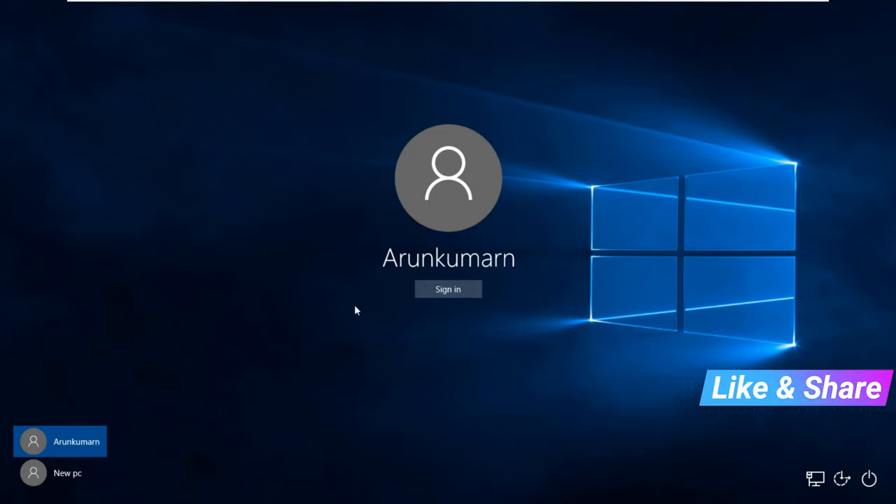
mouse_move(87, 483)
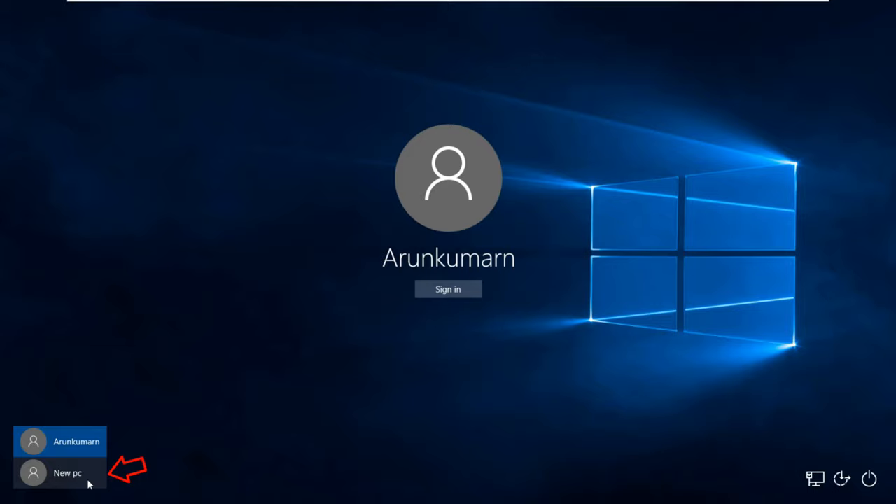
mouse_move(73, 476)
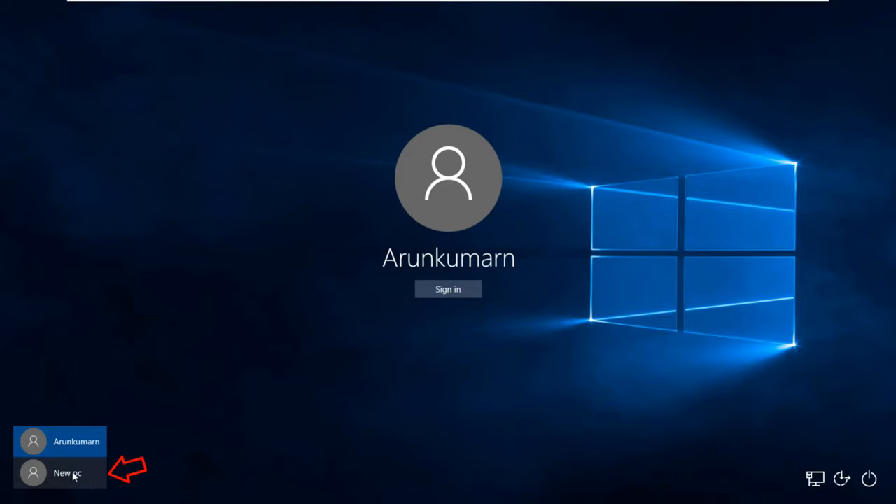
- Select the 'New pc' account on the sign-in screen and sign in
left_click(67, 473)
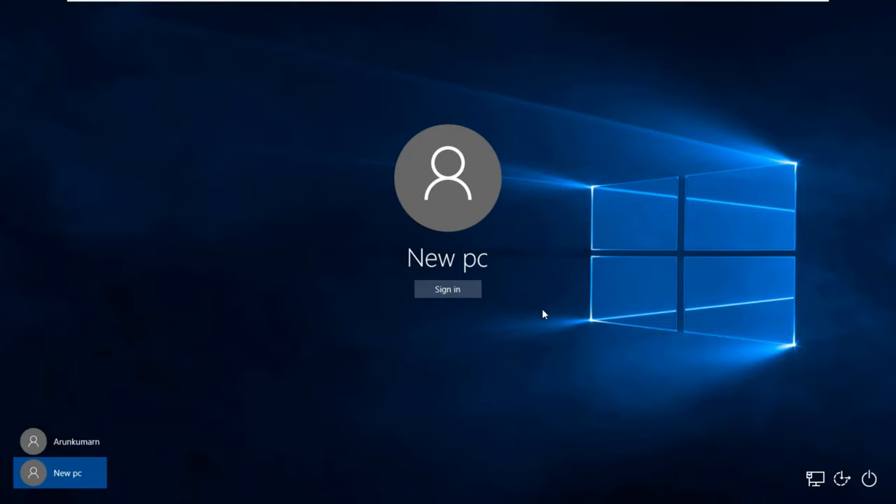
mouse_move(548, 255)
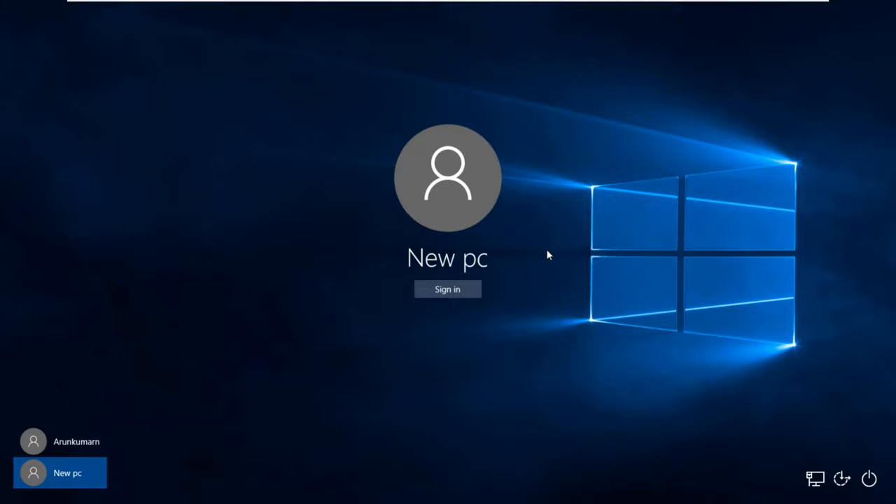
left_click(448, 288)
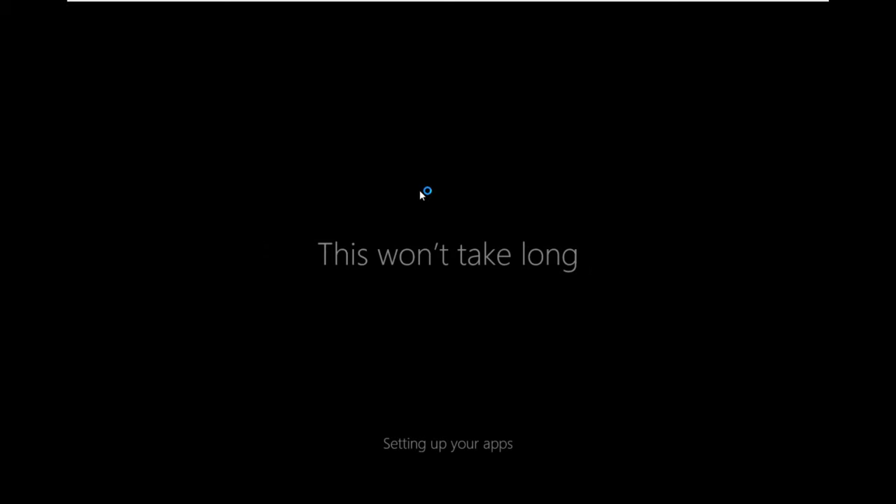